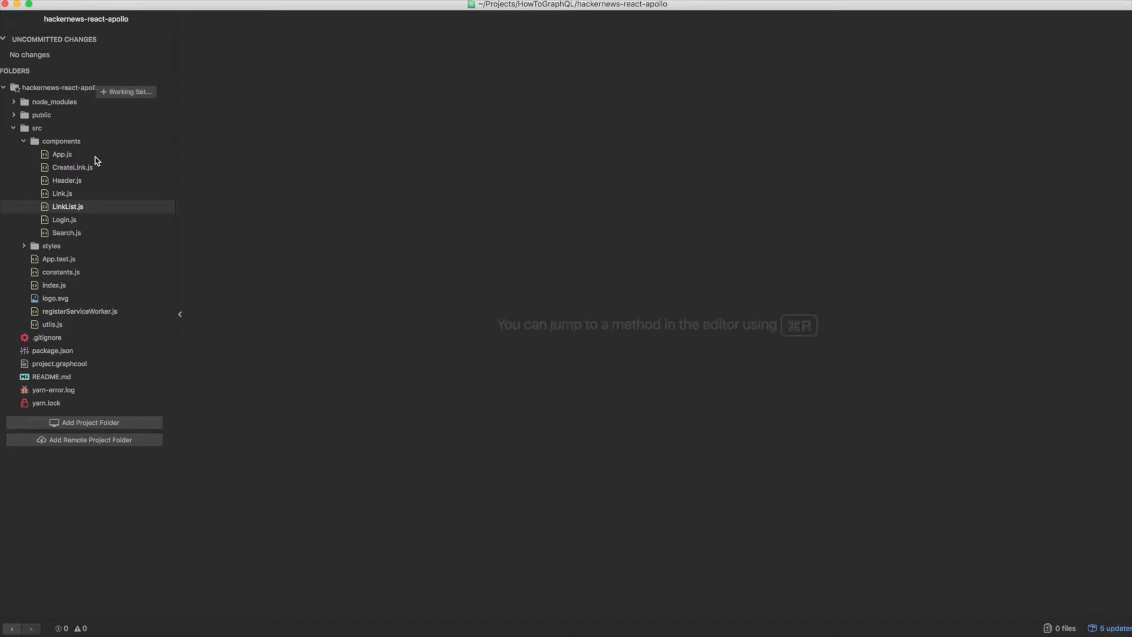
Open App.js to review the '/' to '/new/1' redirect and the '/top' and '/new/:page' routes.
double_click(61, 154)
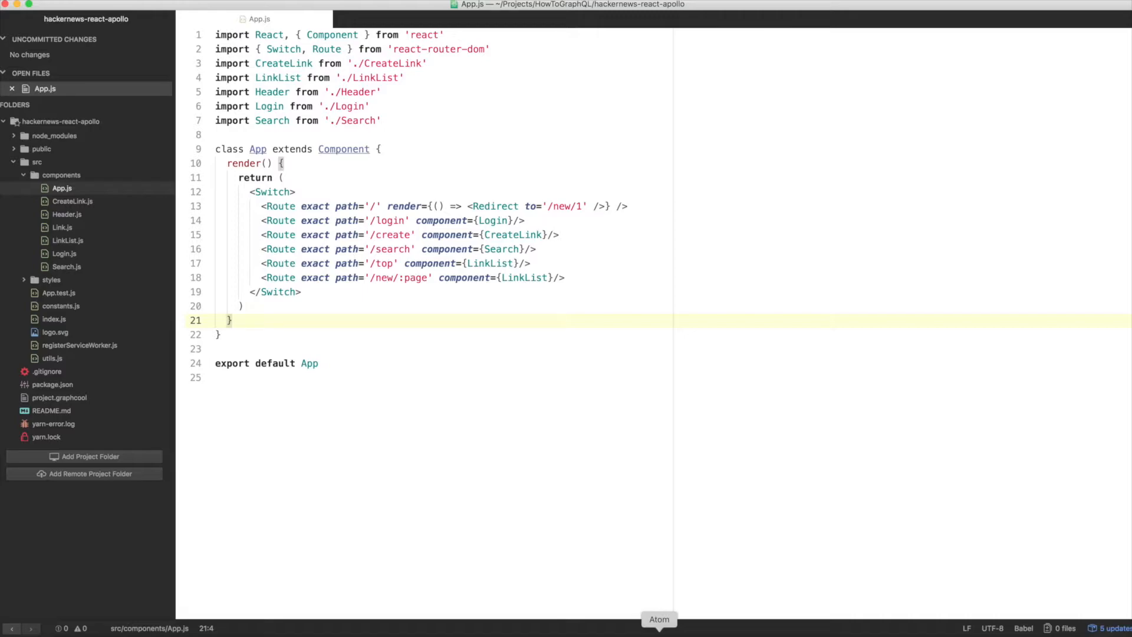
Open LinkList.js and give ALL_LINKS_QUERY first, skip, orderBy arguments plus an _allLinksMeta count field.
left_click(68, 240)
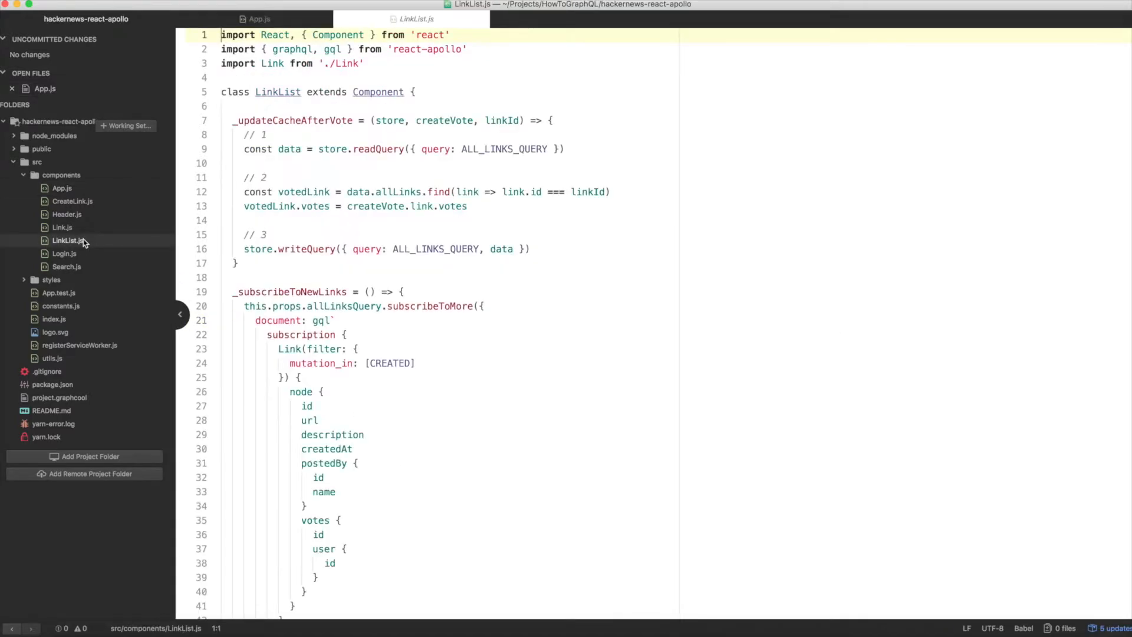
scroll("down", 3)
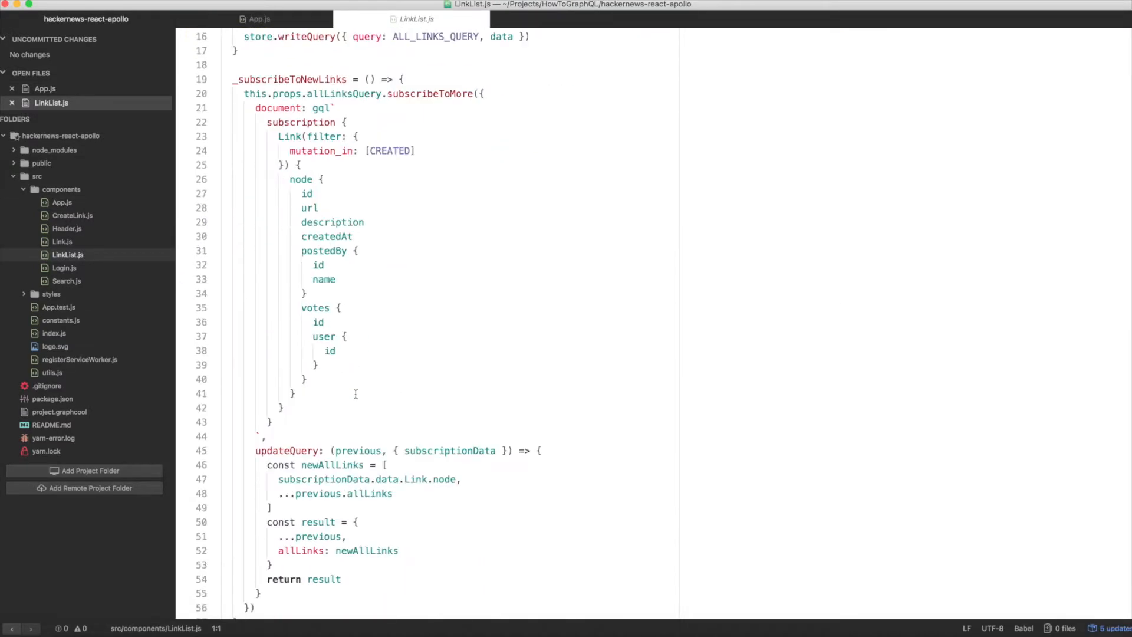
scroll("down", 3)
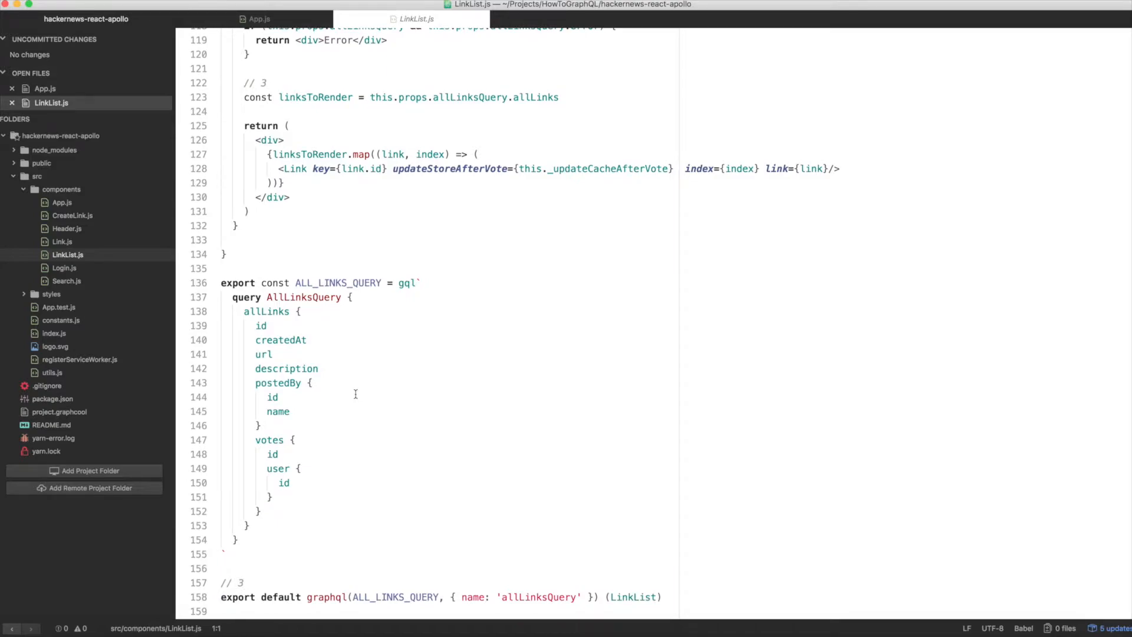
mouse_move(243, 582)
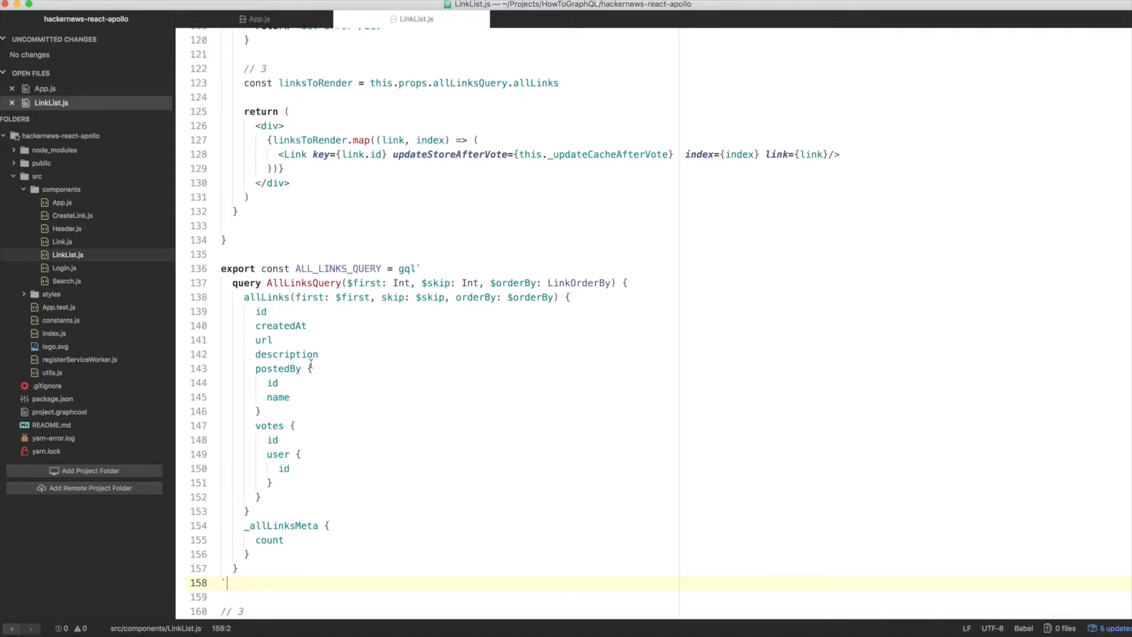
mouse_move(341, 377)
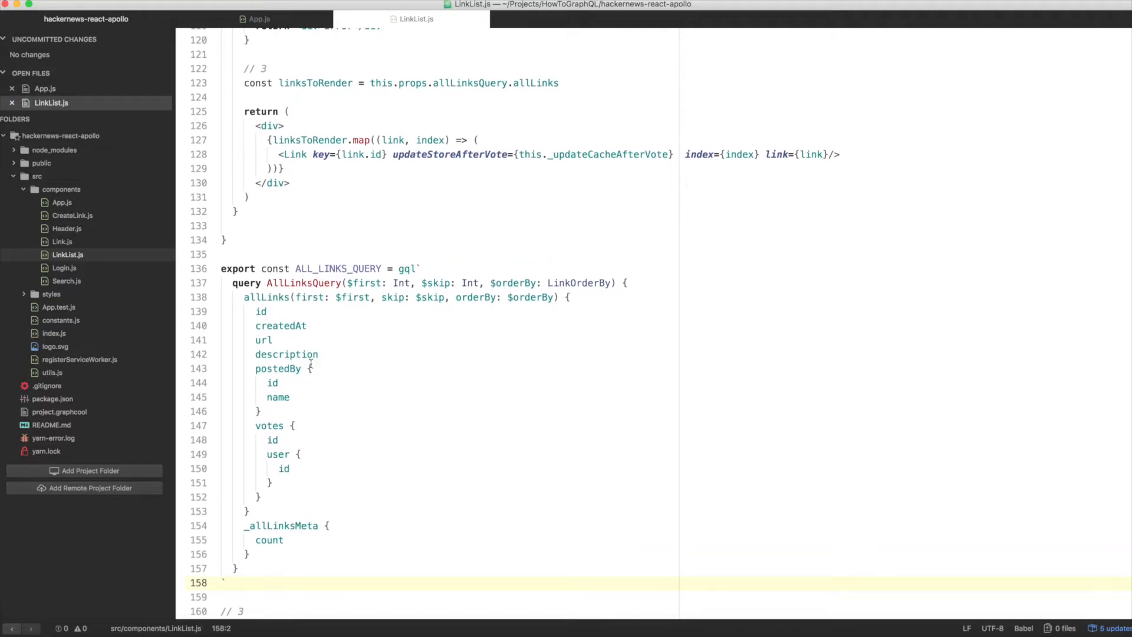
Rewrite the graphql export so options(ownProps) returns first, skip and orderBy variables using LINKS_PER_PAGE, and save.
scroll("down", 3)
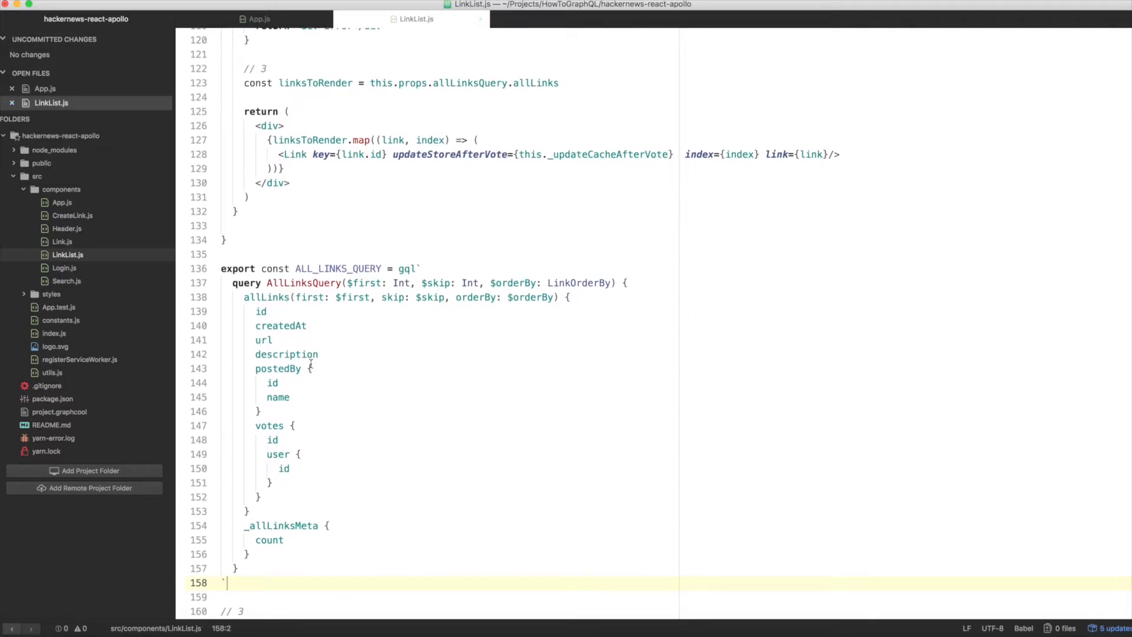
mouse_move(337, 372)
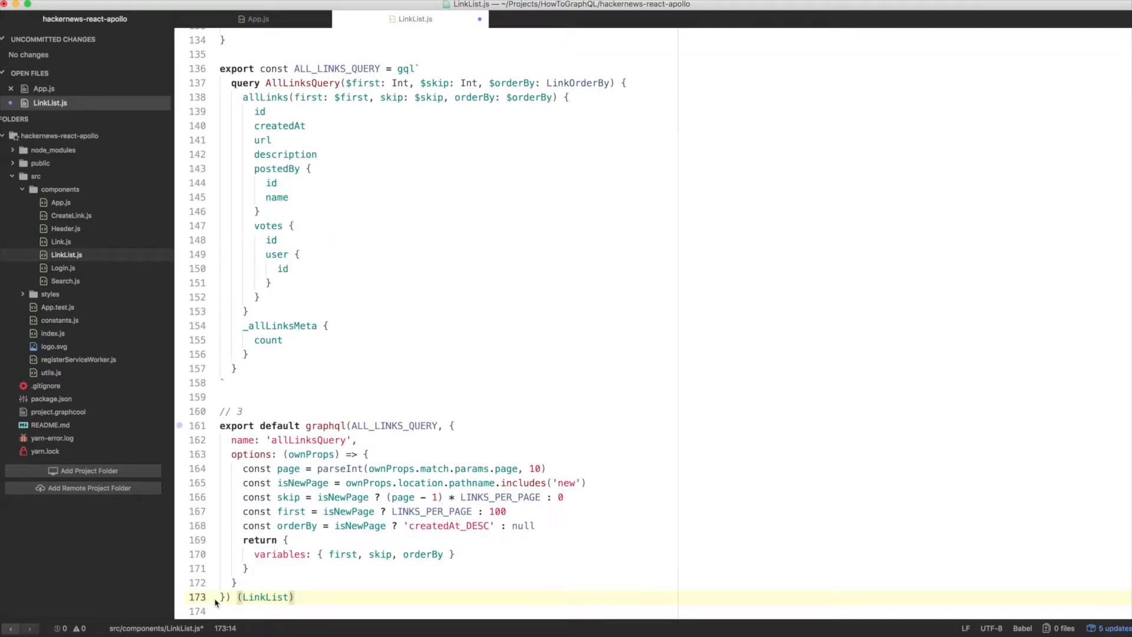
key("Cmd+S")
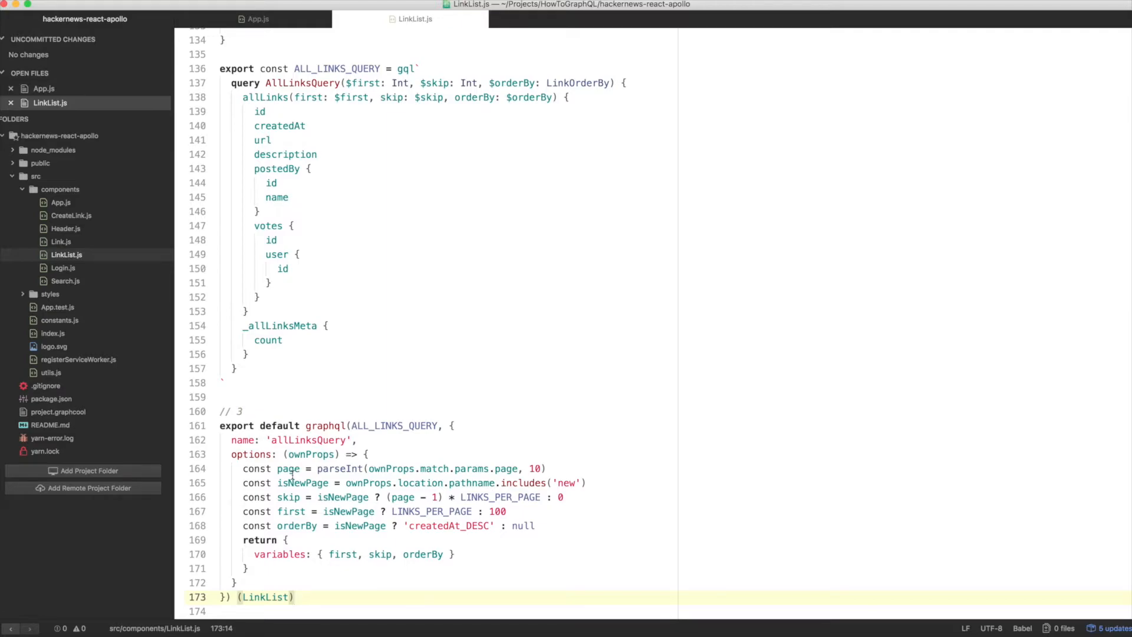
left_click(413, 510)
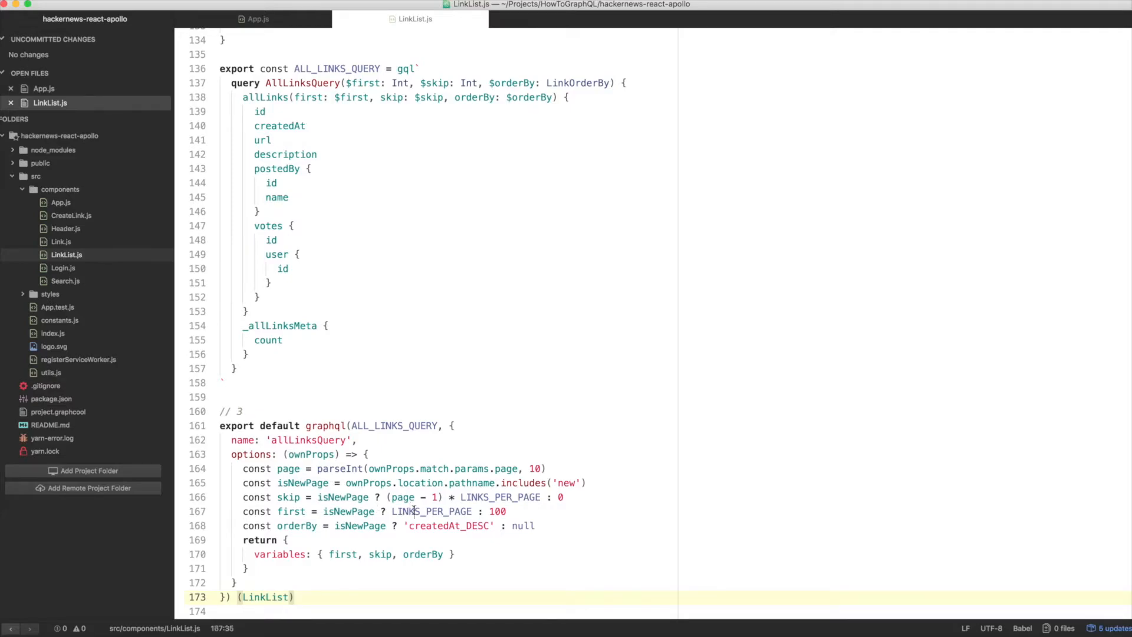
double_click(432, 511)
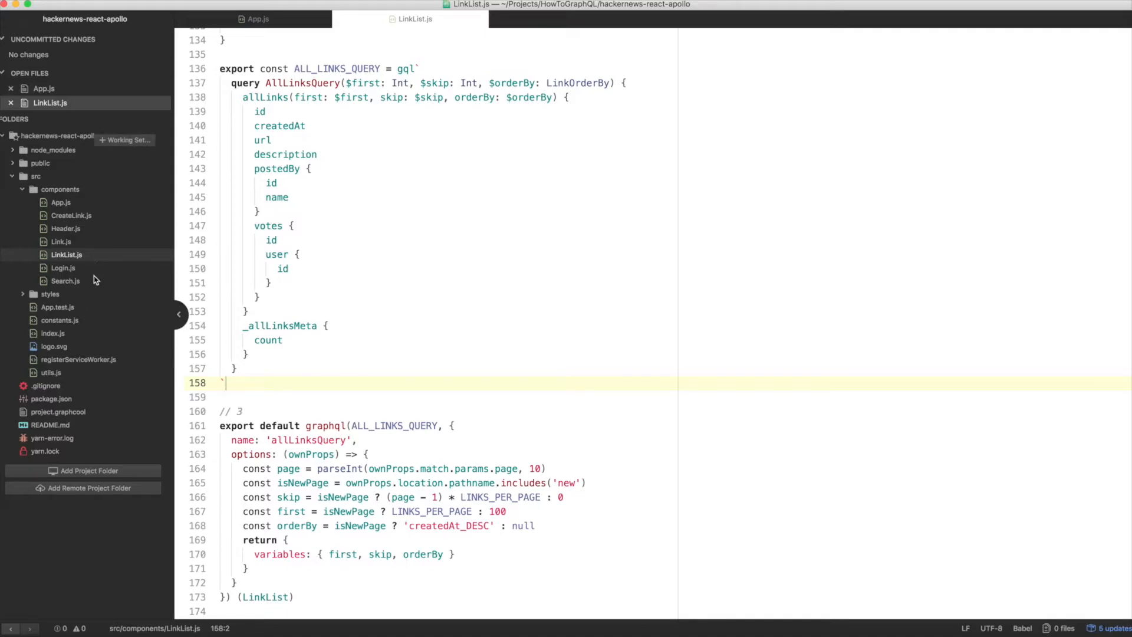
Add export const LINKS_PER_PAGE = 5 to constants.js and import it into LinkList.js.
left_click(59, 321)
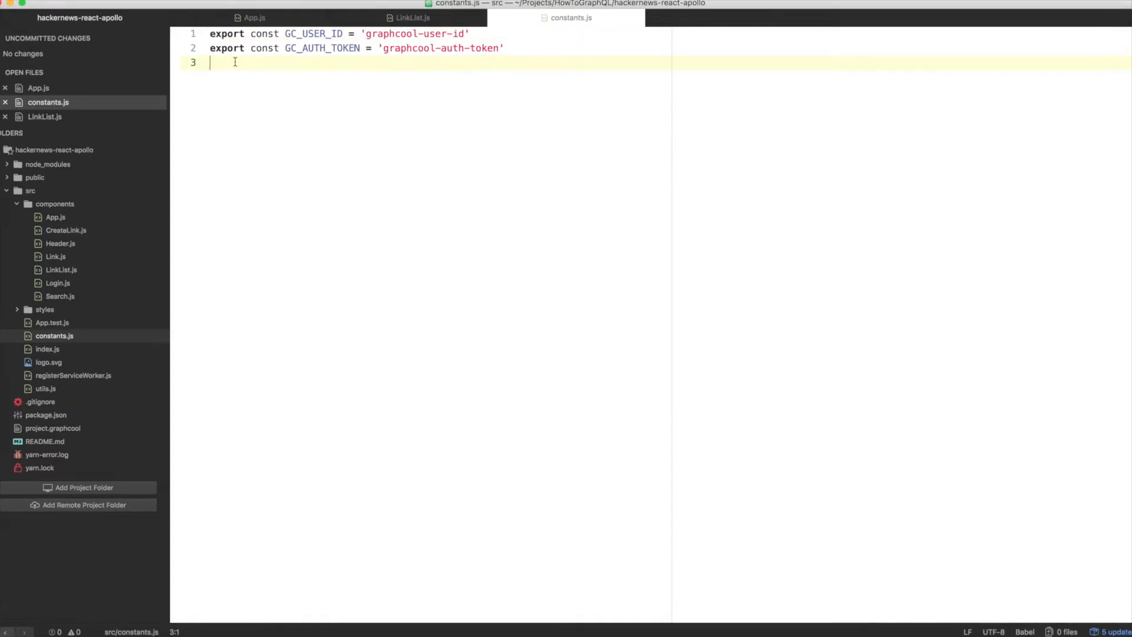
type("export const LINKS_PER_PAGE = 5")
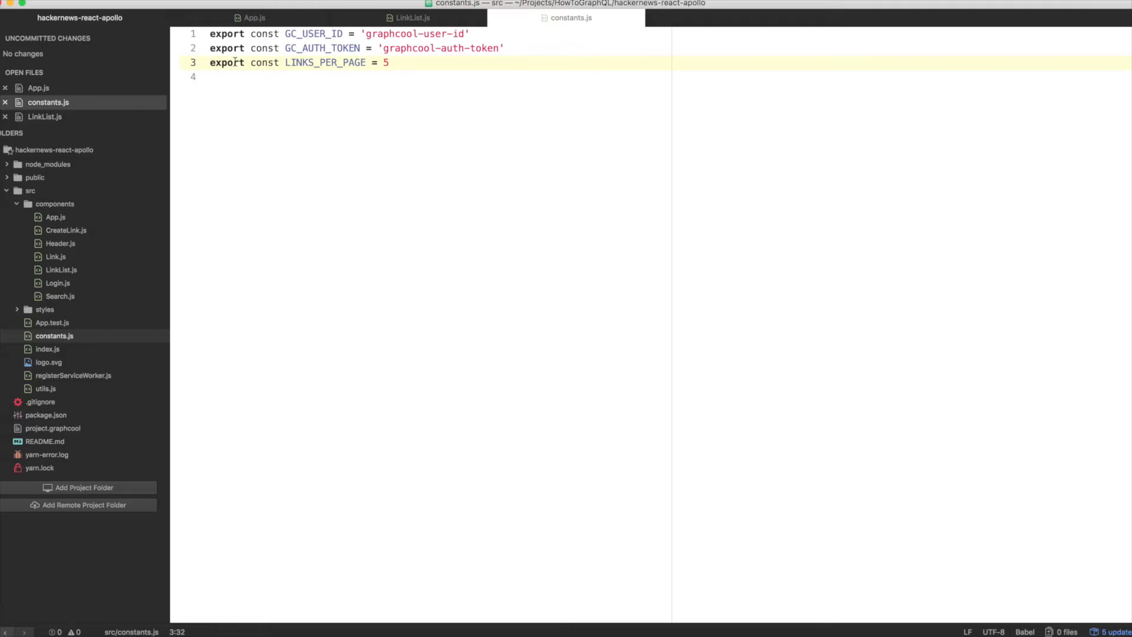
double_click(323, 62)
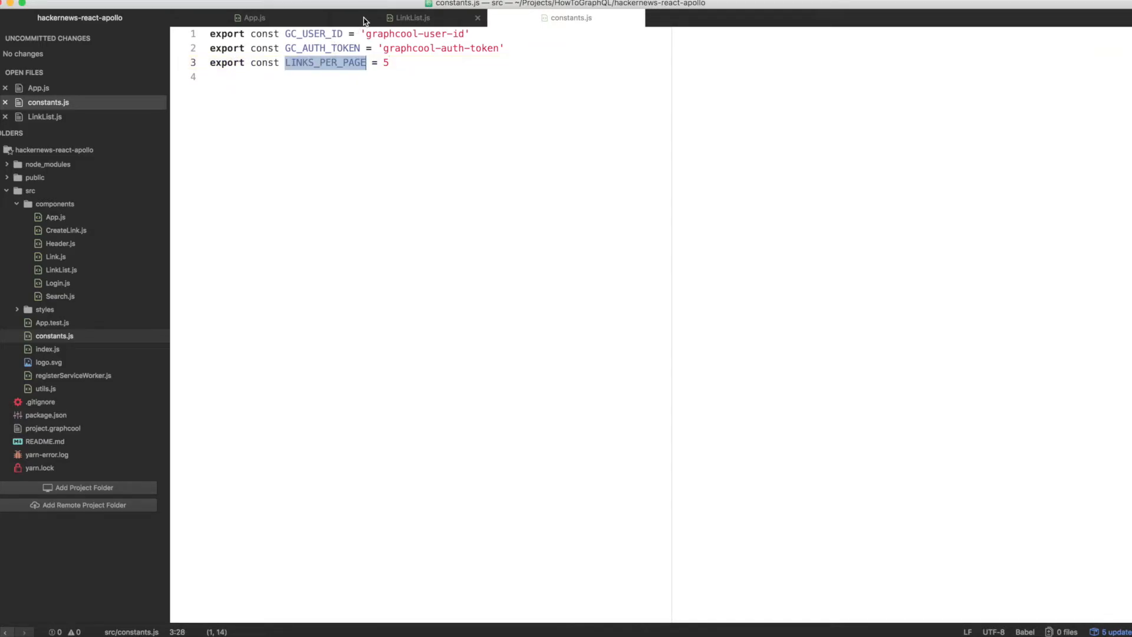
left_click(416, 18)
type("import { LINKS_PER_PAGE } from '../constants'")
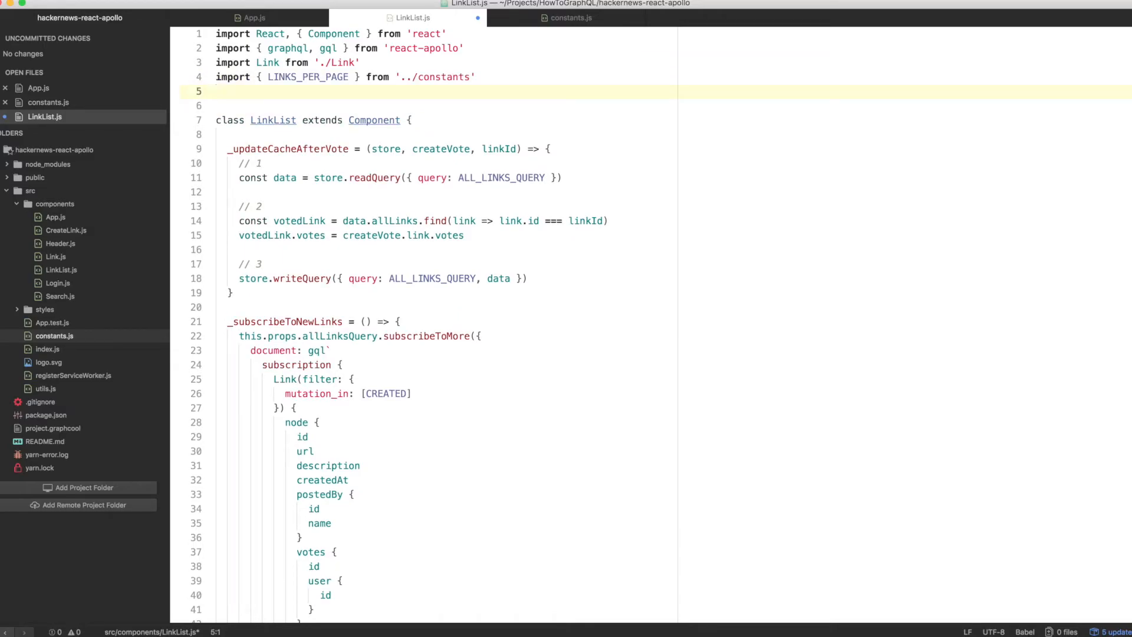
key("Backspace")
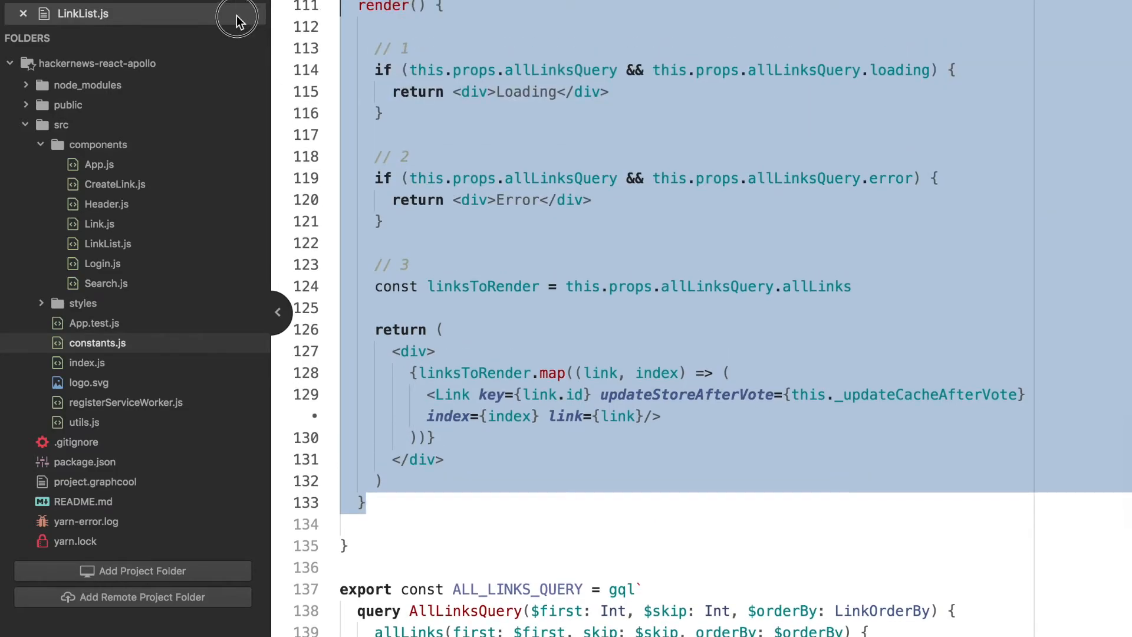
Make _getLinksToRender return allLinks early on the new page, keeping _nextPage and _previousPage pushing /new/${page}.
scroll("down", 3)
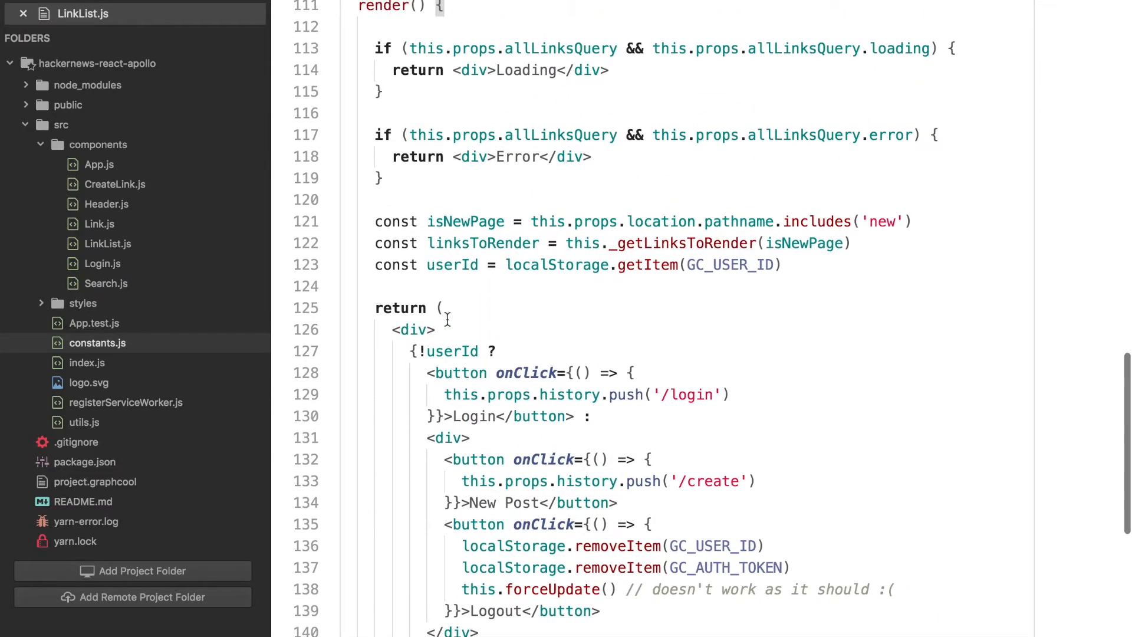
double_click(726, 568)
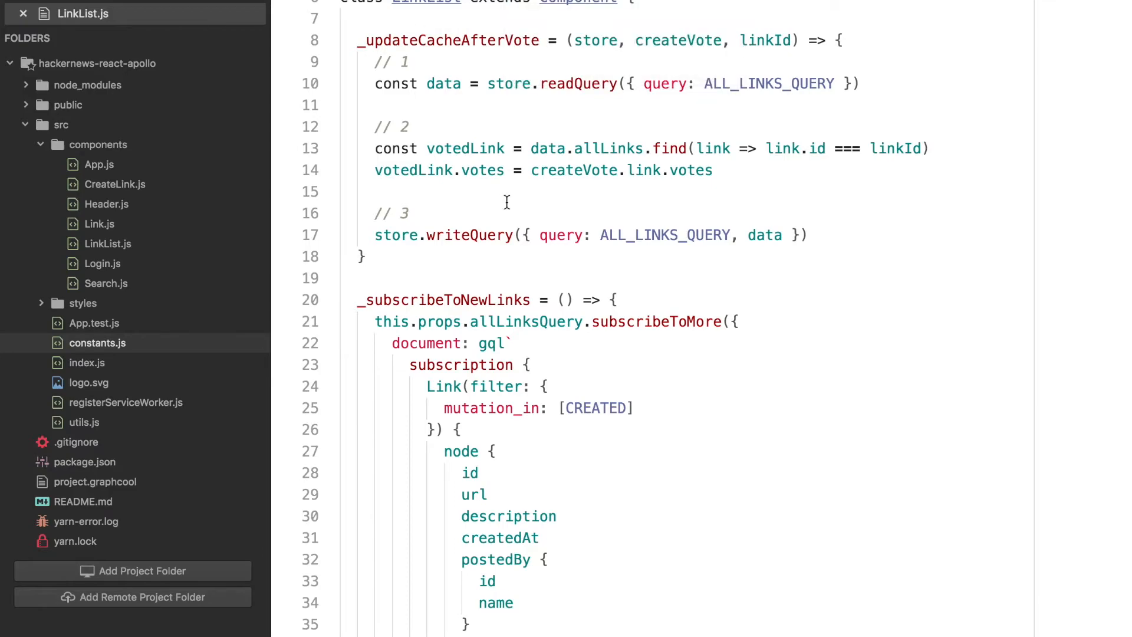
scroll("down", 3)
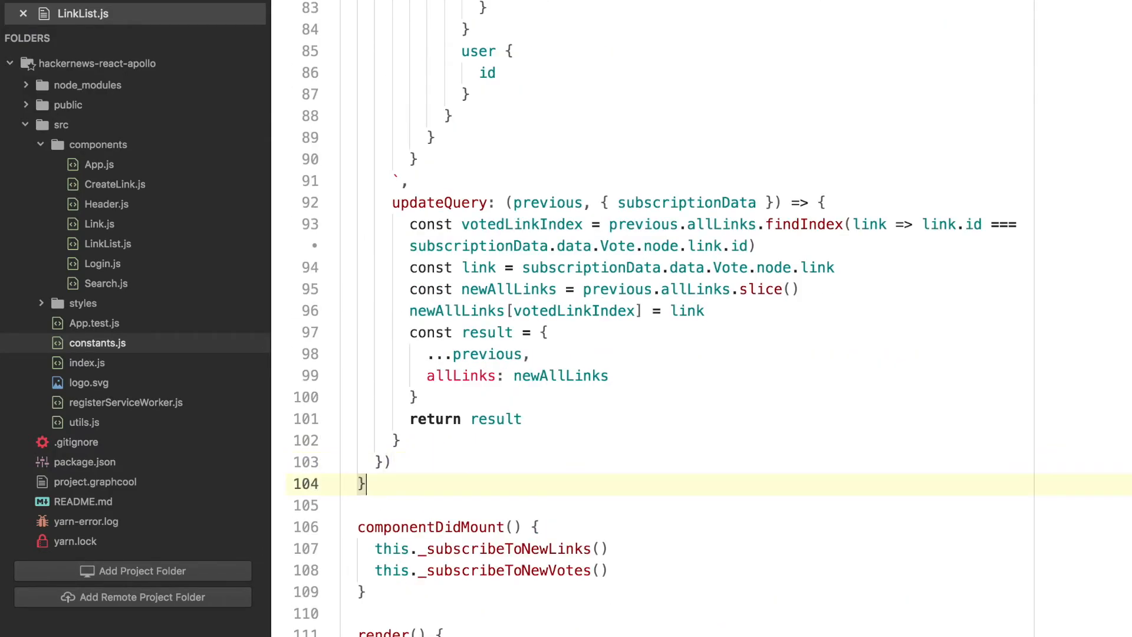
key("Enter")
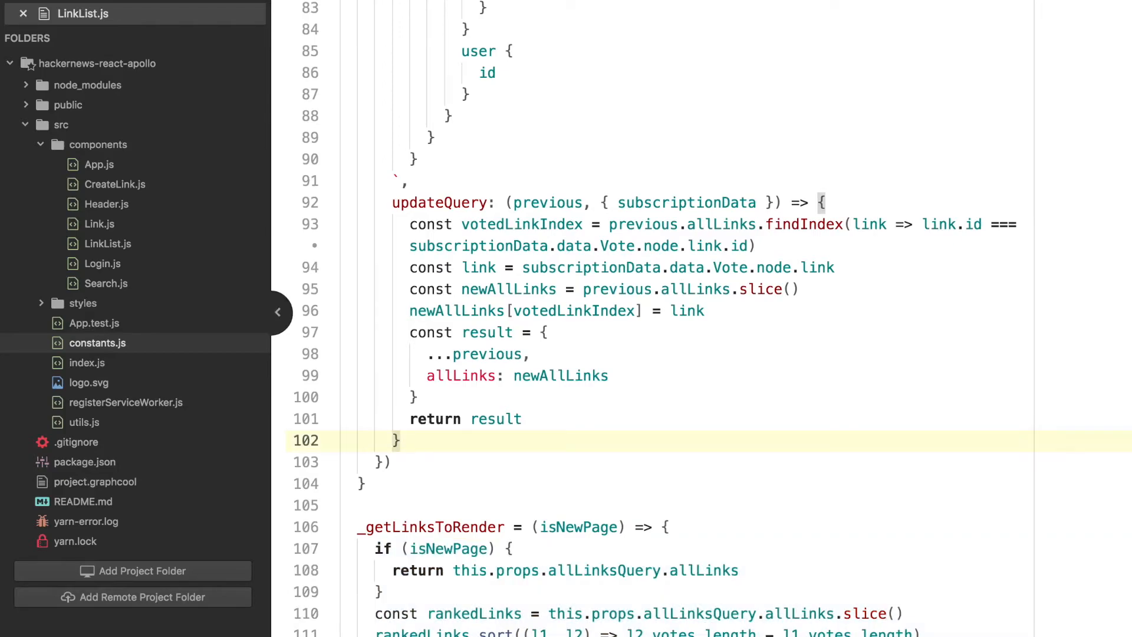
left_click(399, 442)
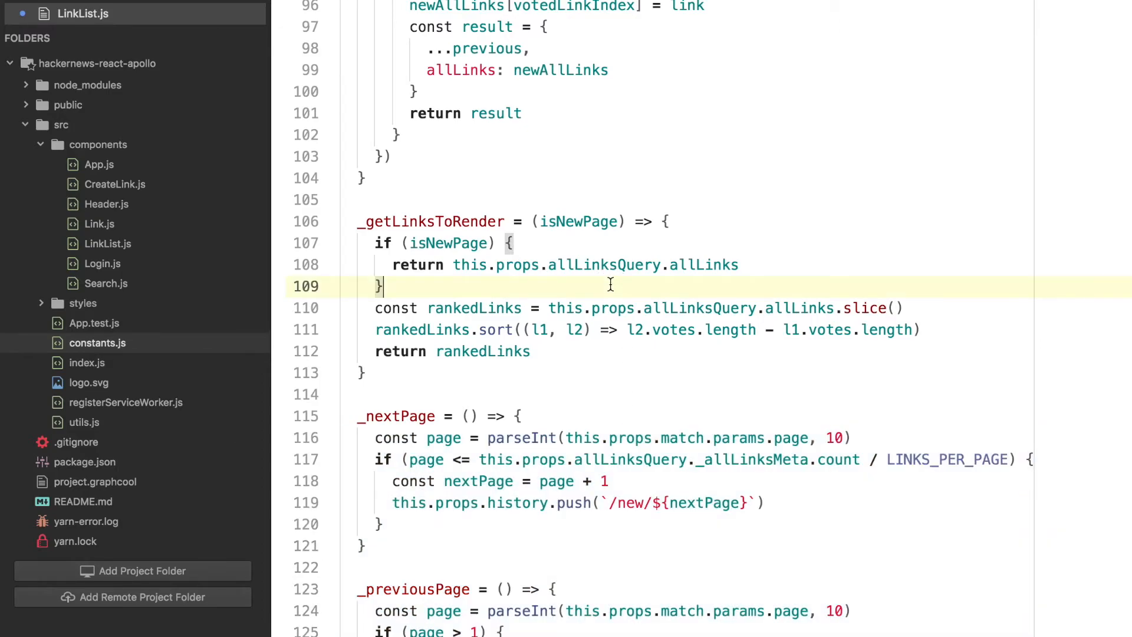
scroll("down", 3)
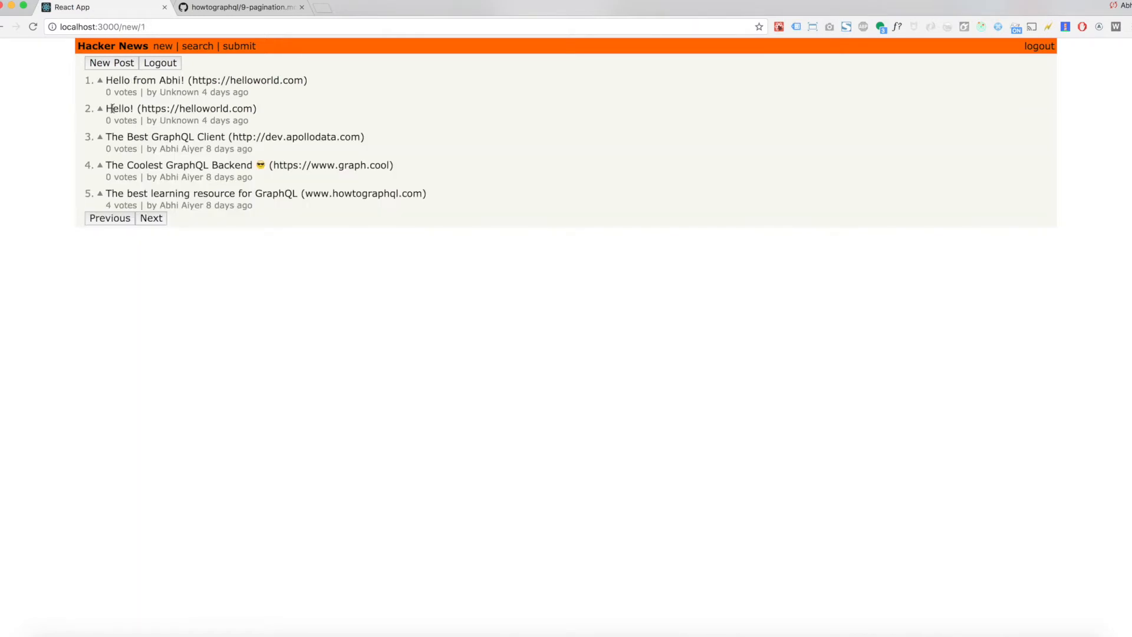
Page from the five-link /new/1 list to the single-link /new/2 and back to /new/1.
left_click(151, 219)
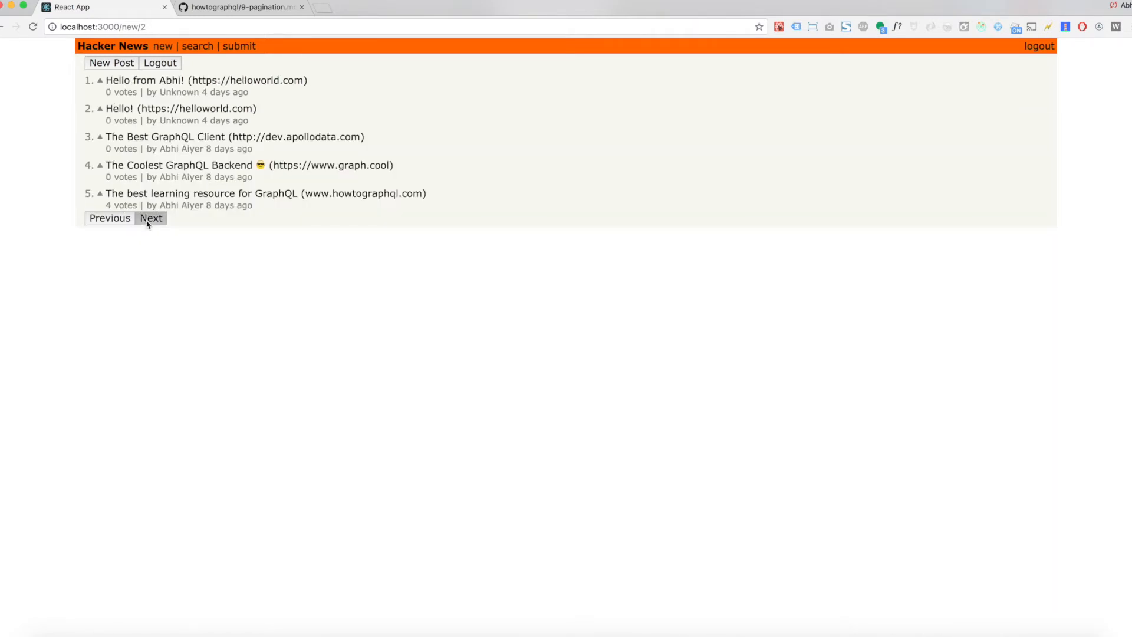
left_click(109, 218)
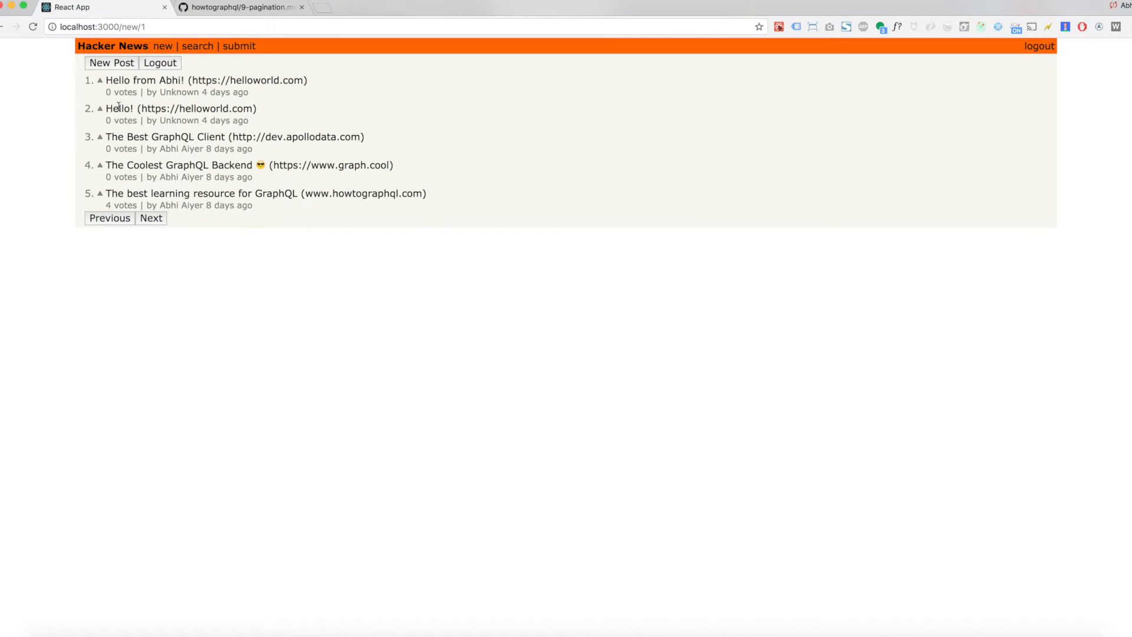
mouse_move(221, 241)
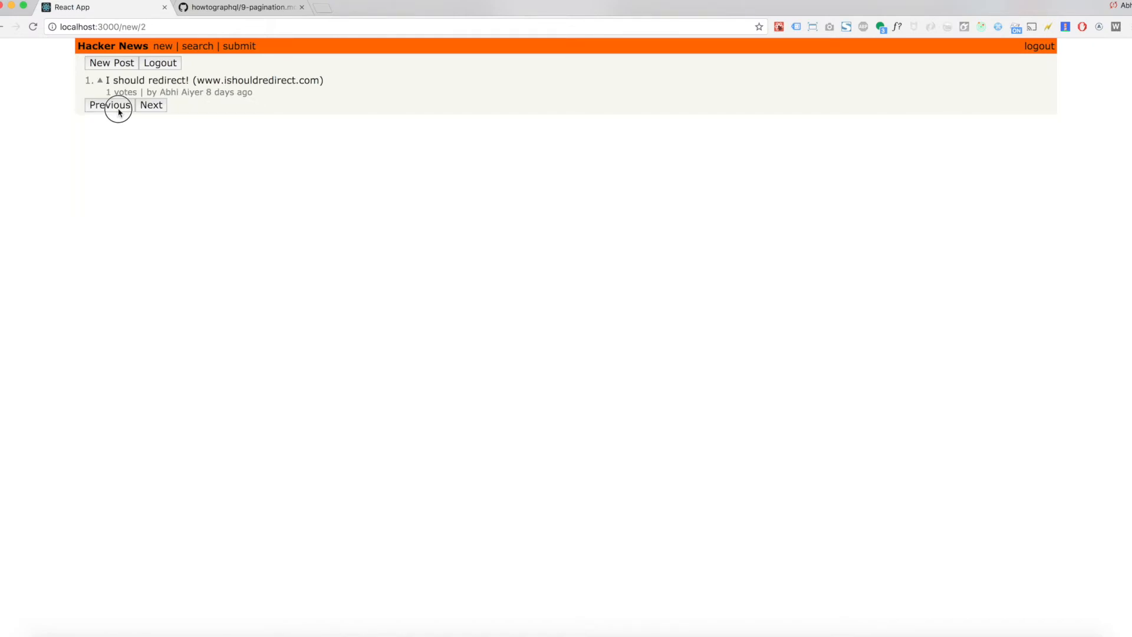
left_click(108, 105)
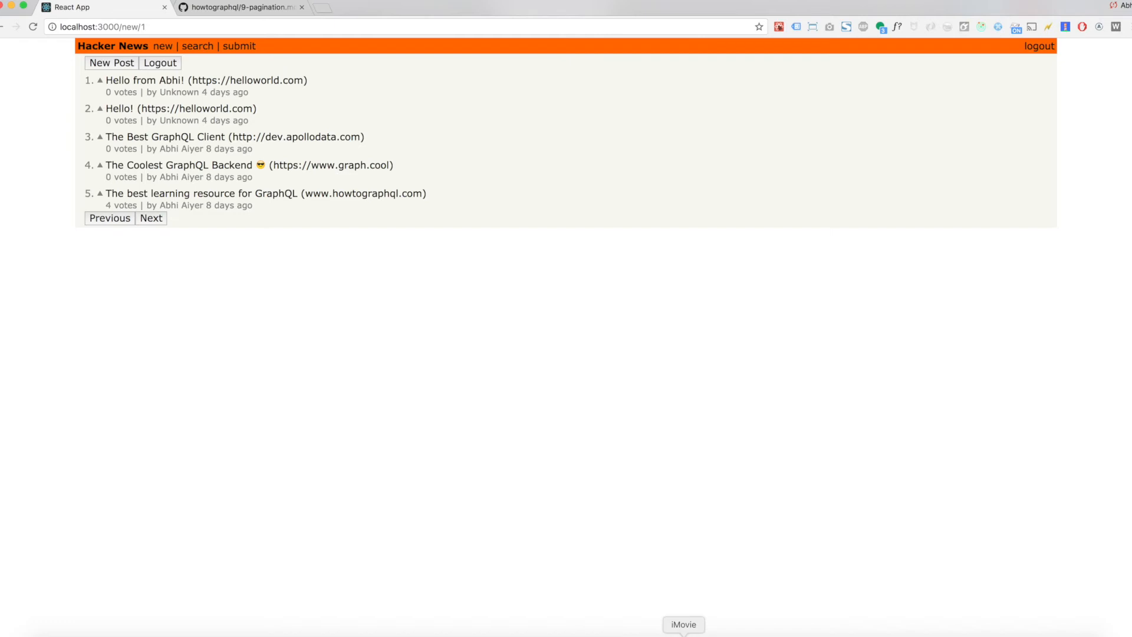
mouse_move(629, 636)
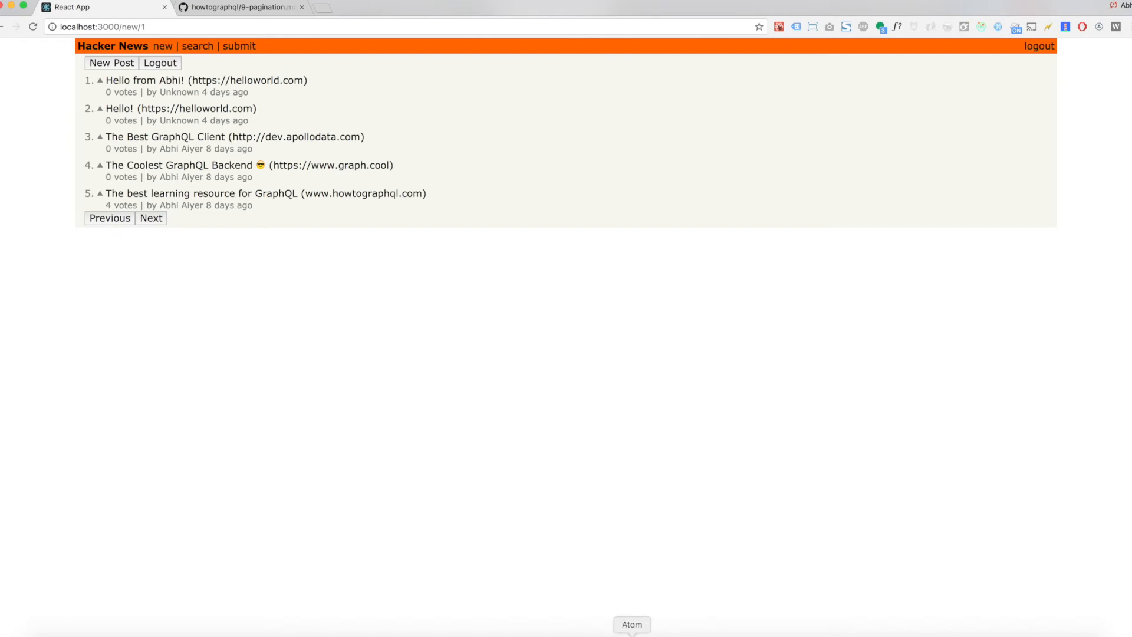
mouse_move(684, 636)
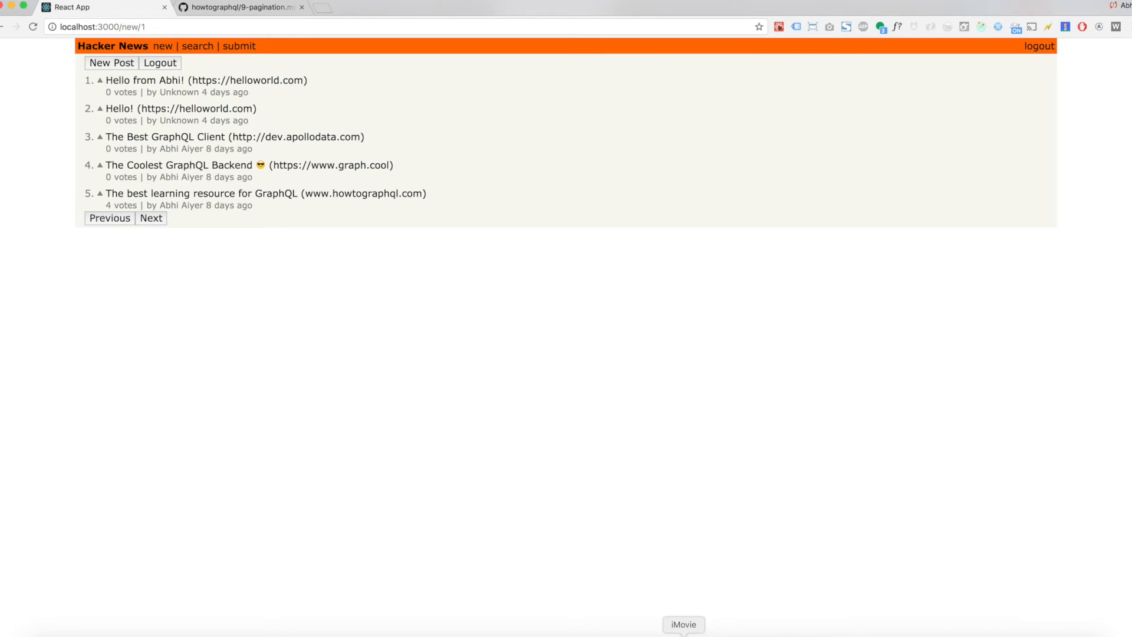
Rewrite _updateCacheAfterVote to compute isNewPage, page, skip, first, orderBy and pass them as readQuery variables.
left_click(682, 624)
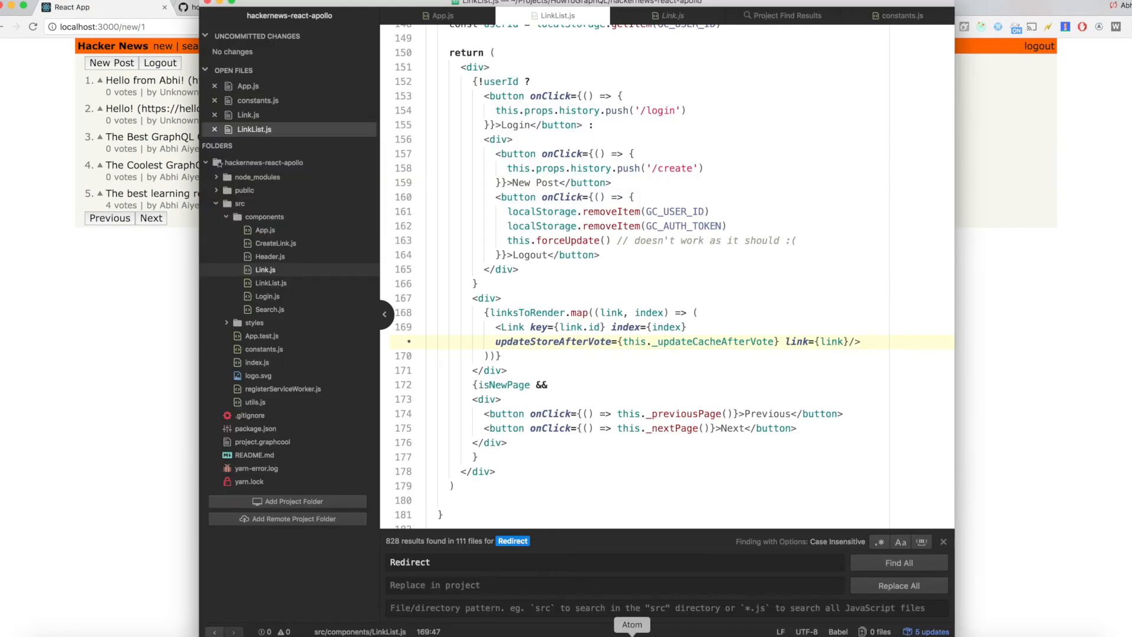
scroll("up", 3)
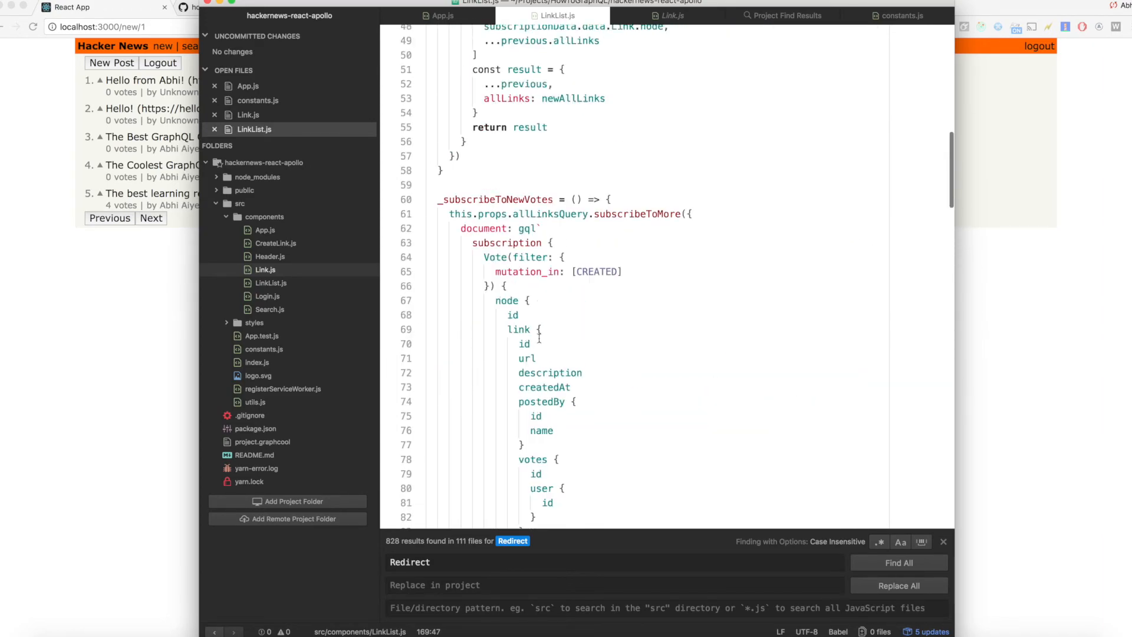
scroll("up", 3)
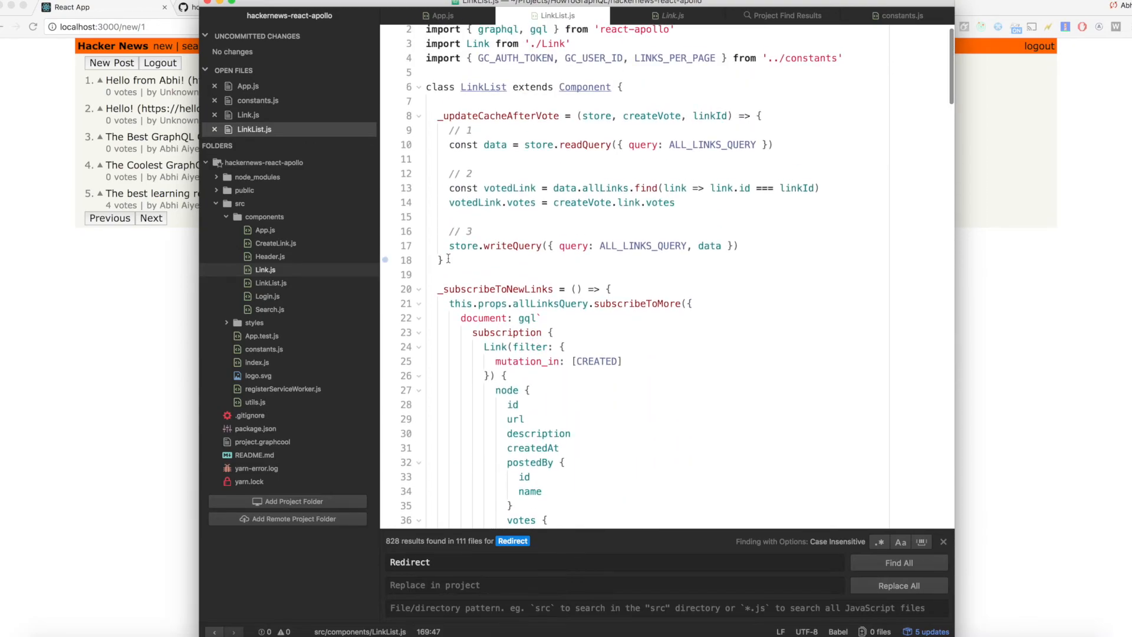
left_click(415, 116)
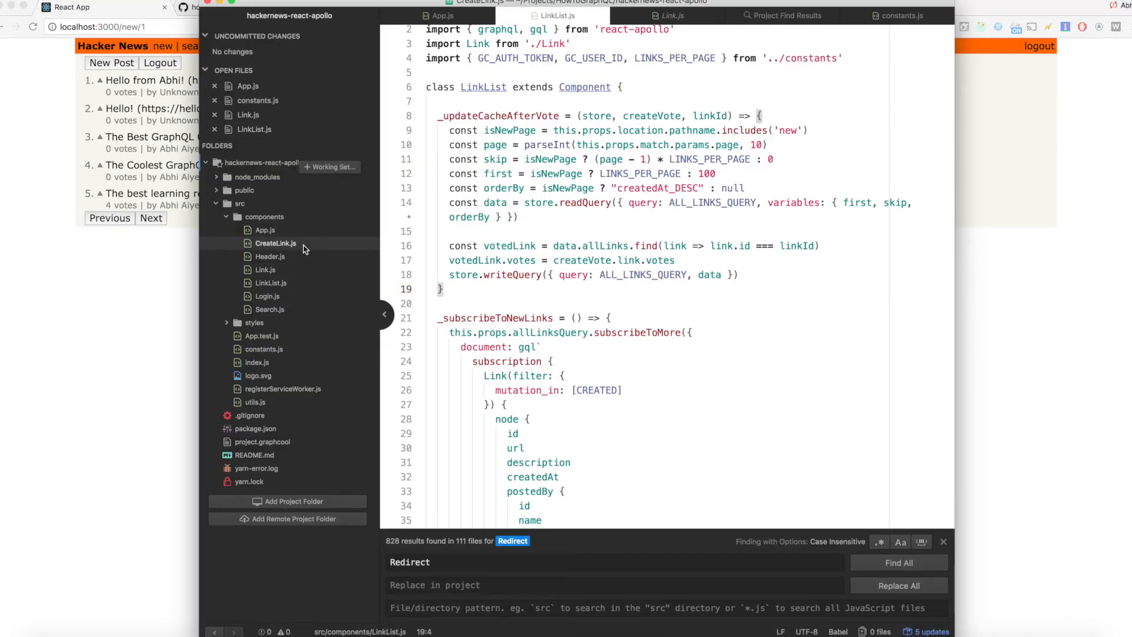
In CreateLink.js, use the paginated readQuery/writeQuery update, import LINKS_PER_PAGE and redirect to '/new/1'.
left_click(276, 243)
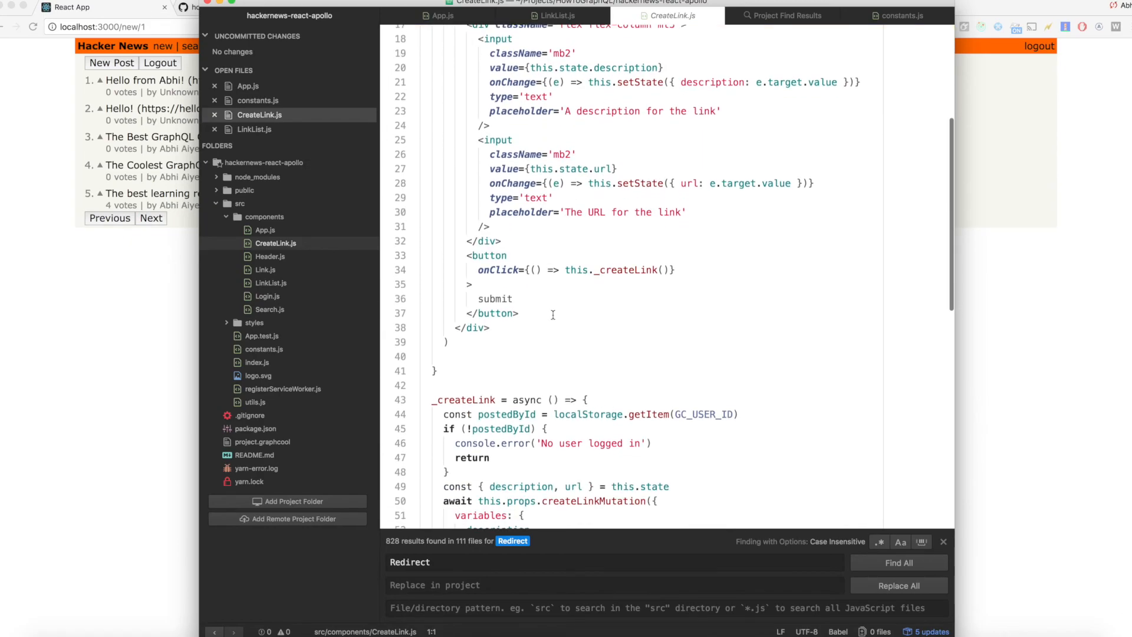
scroll("down", 3)
type("this.props.history.push(`/new/1`)")
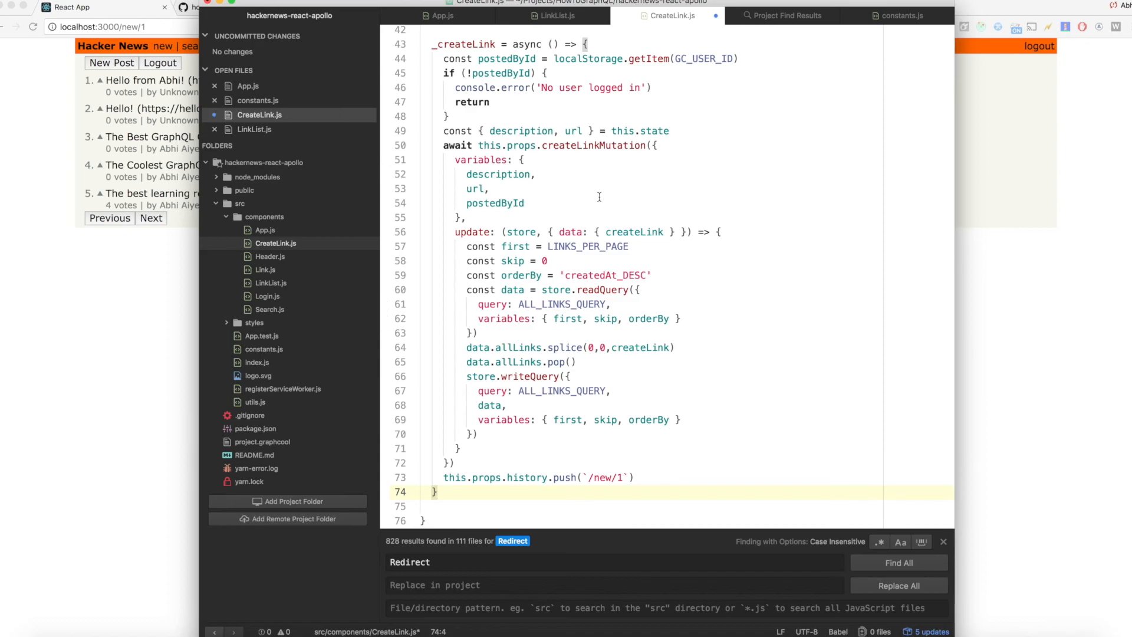
double_click(587, 247)
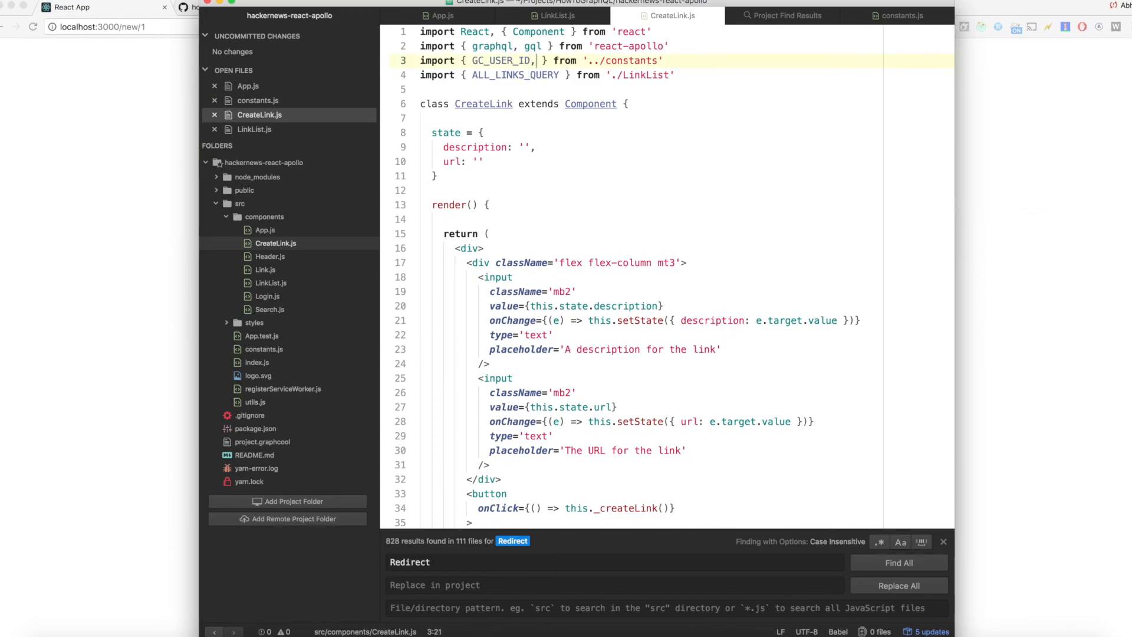
type("LINKS_PER_PAGE")
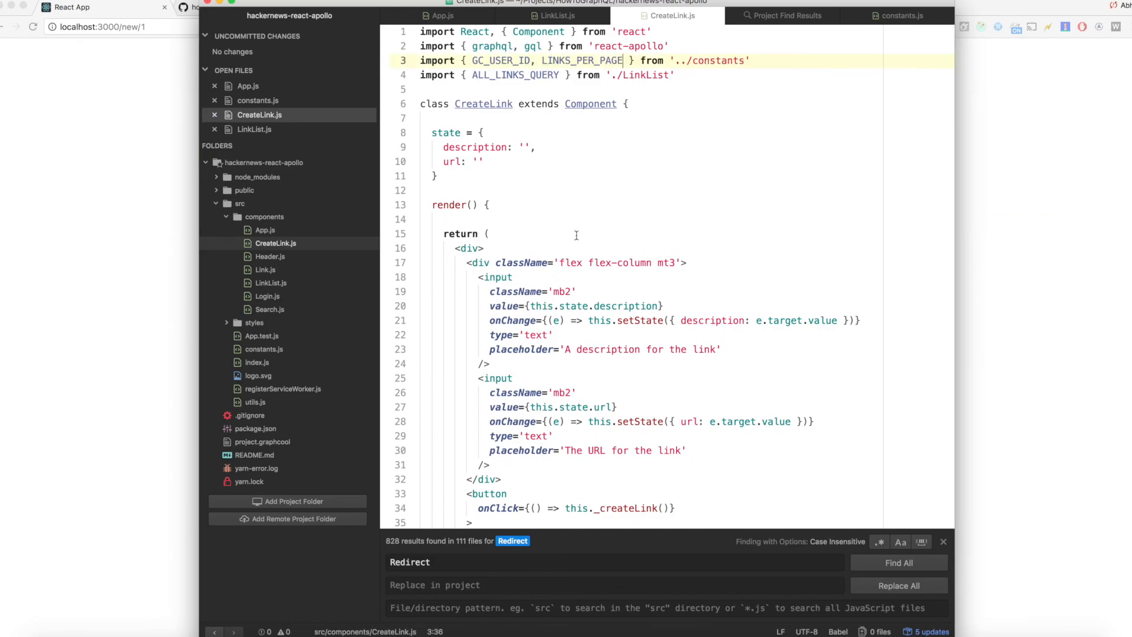
scroll("down", 3)
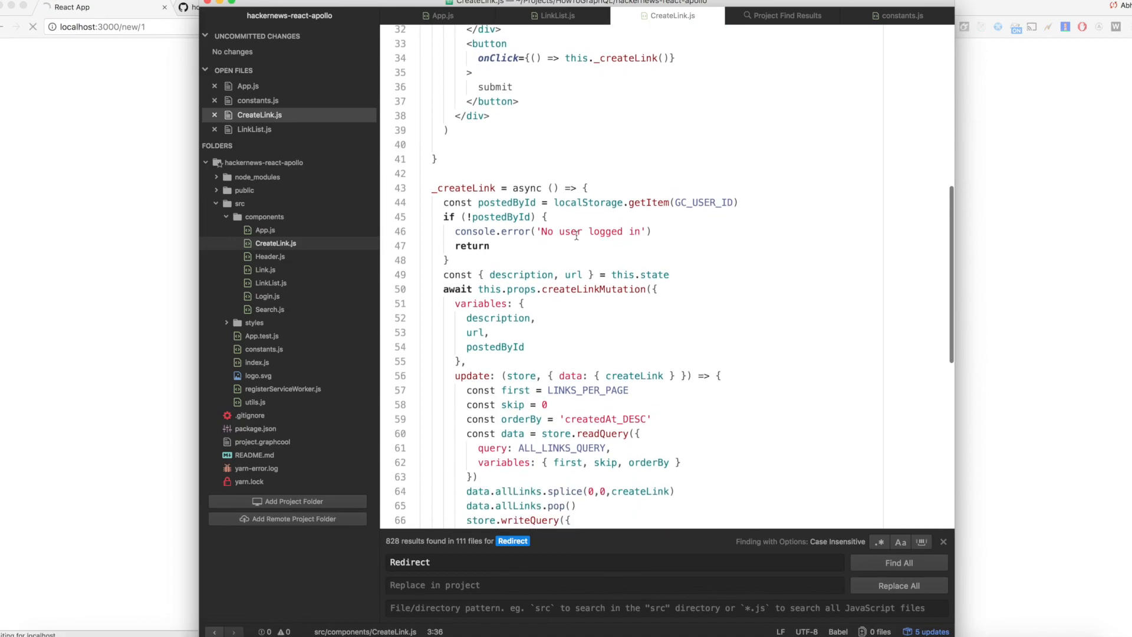